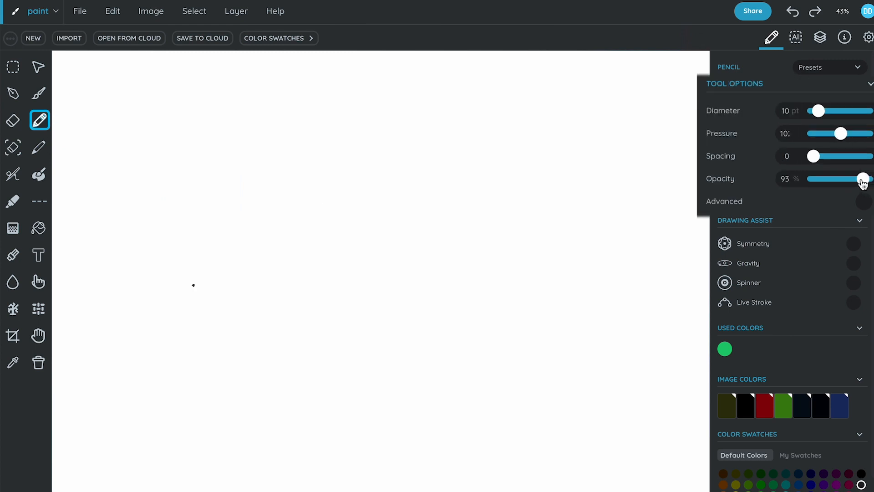
- Lower the pencil Opacity from 93% to about 72% for fainter strokes
left_click_drag(863, 178, 848, 179)
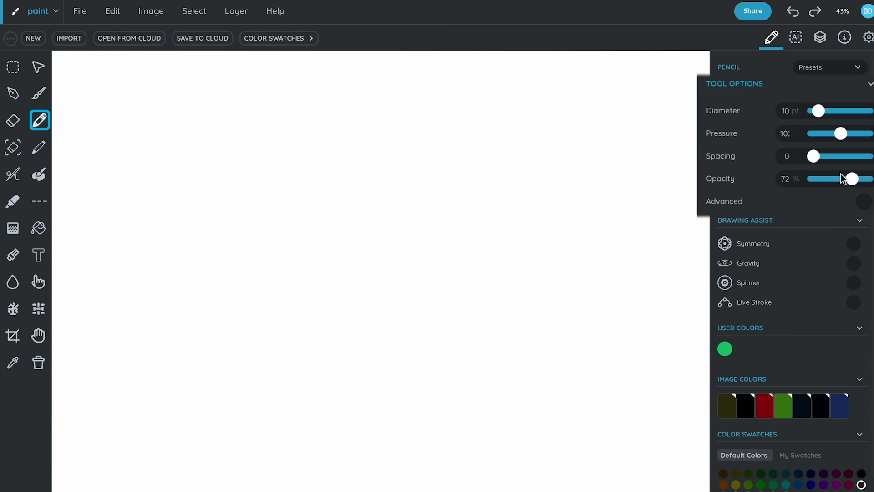
left_click(791, 11)
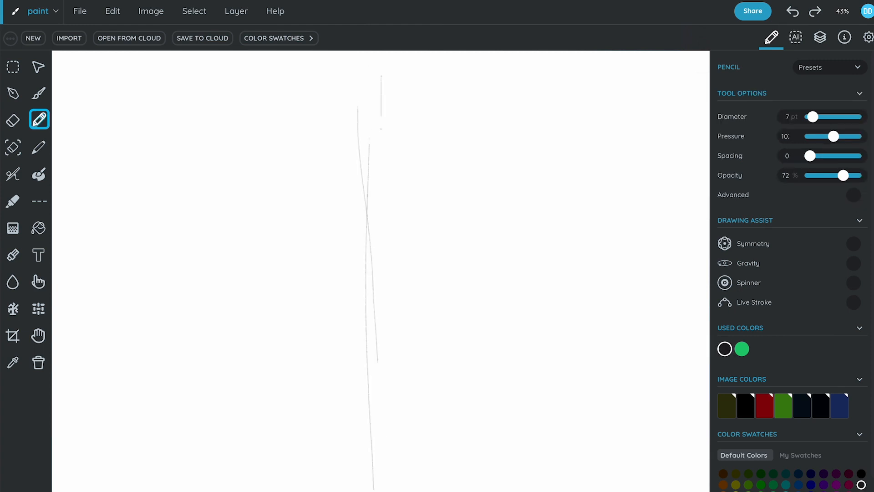
- Pencil a vertical centre guide for the vase with horizontal top and bottom height ticks
left_click_drag(367, 73, 368, 491)
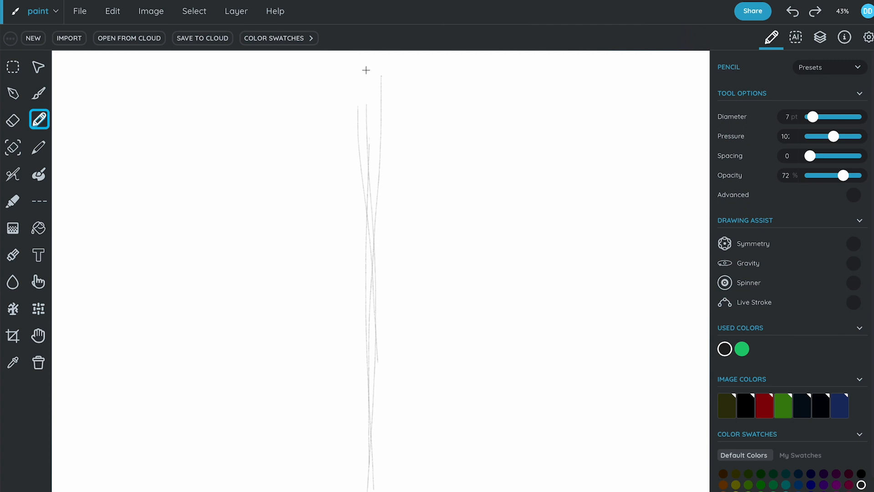
mouse_move(366, 392)
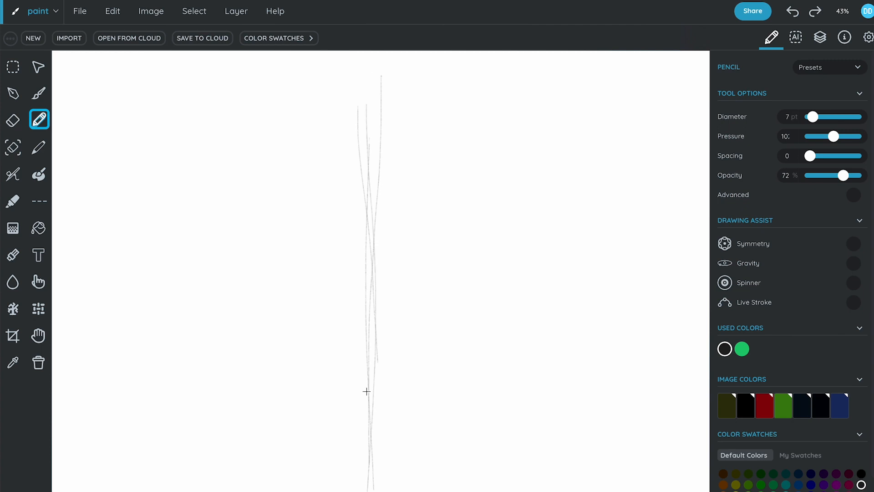
left_click_drag(337, 396, 410, 394)
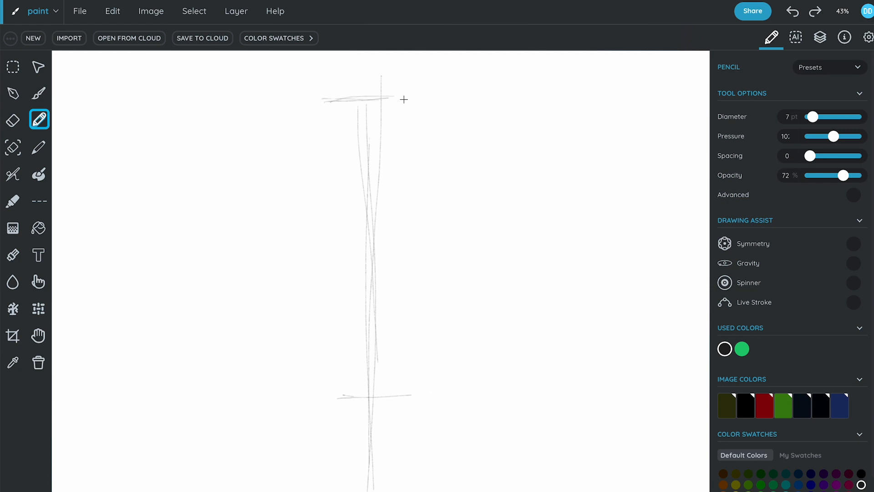
left_click_drag(518, 333, 540, 379)
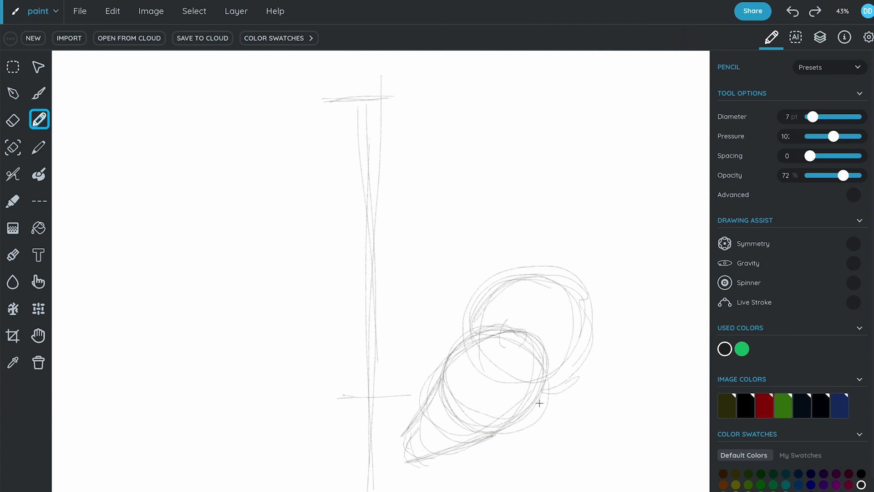
- Sketch rim and belly ellipses, vase body and neck sides, then a table line and gourd contour
left_click_drag(436, 407, 334, 416)
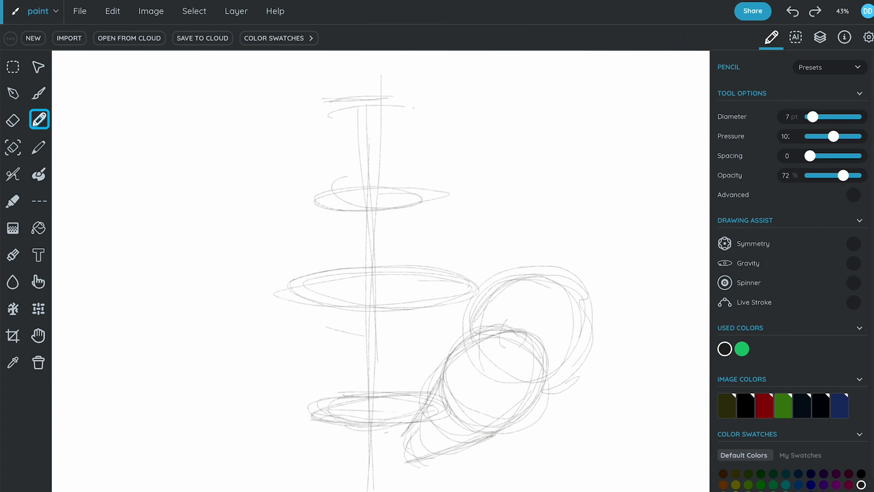
left_click_drag(335, 108, 441, 117)
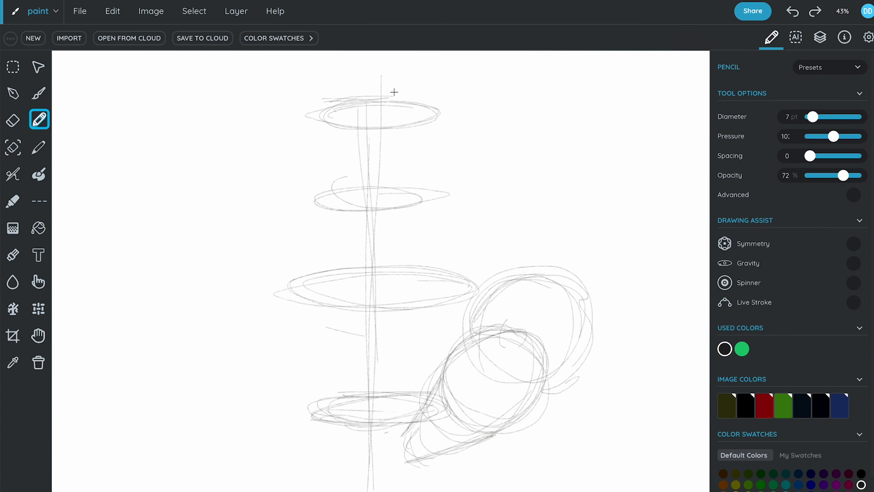
left_click_drag(320, 209, 313, 399)
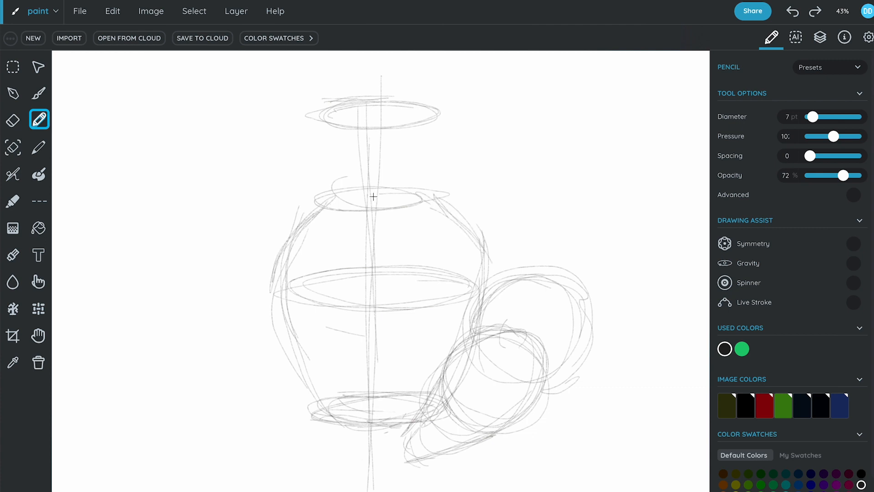
left_click_drag(317, 103, 321, 192)
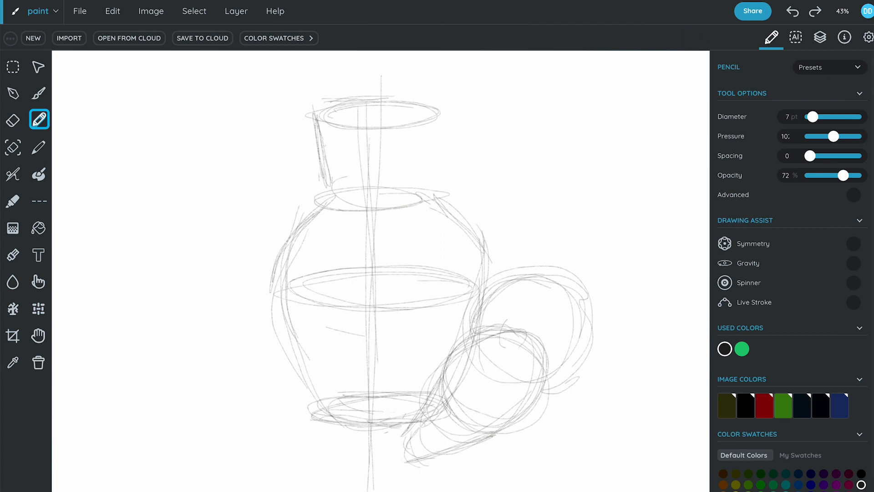
left_click_drag(444, 115, 426, 205)
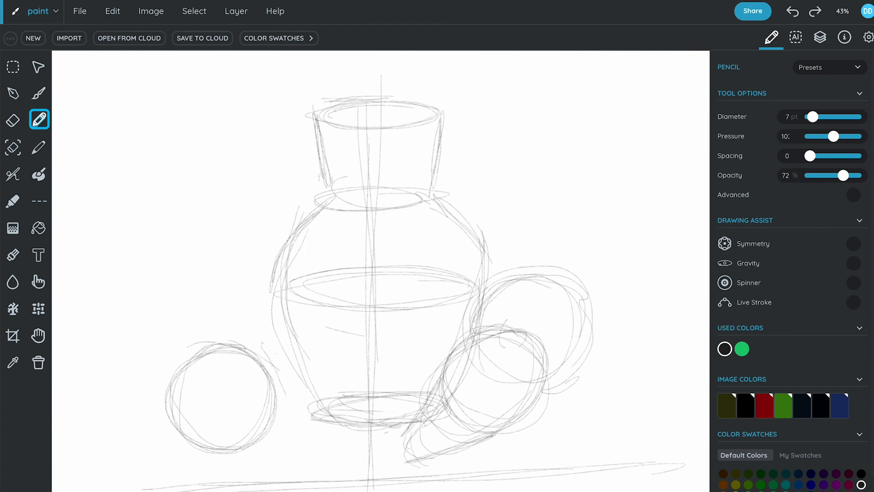
left_click_drag(168, 473, 697, 468)
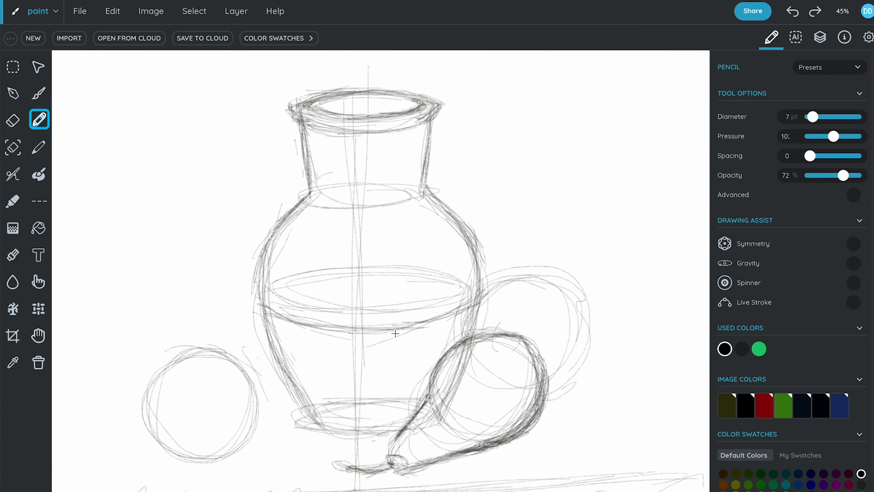
- Hatch the vase shoulder and lower body, shade its right side and neck, darken the gourd outline
left_click_drag(262, 307, 296, 357)
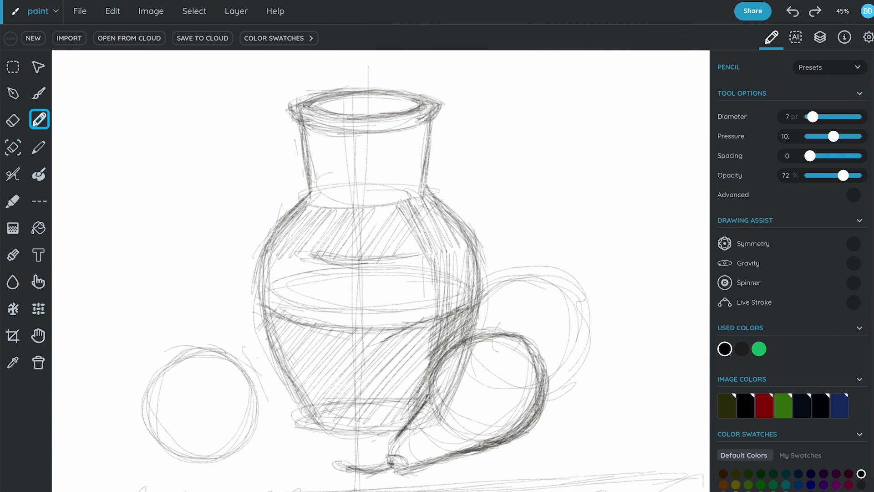
left_click_drag(390, 329, 423, 390)
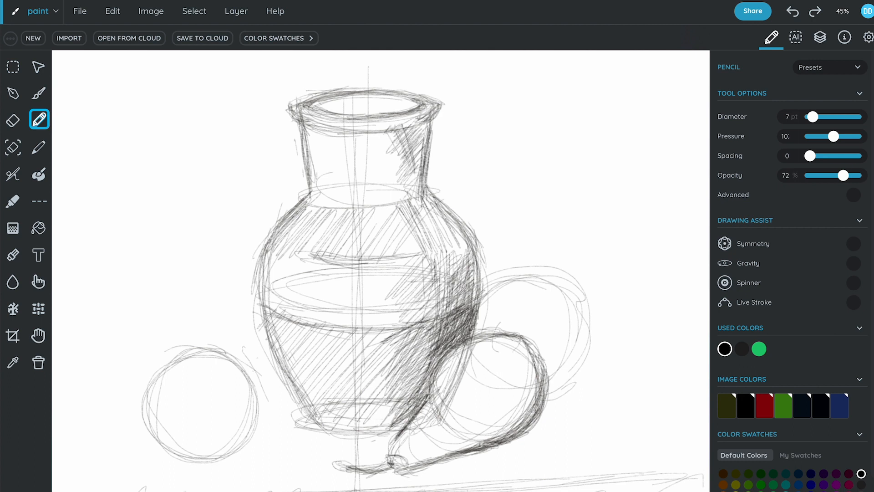
left_click_drag(415, 129, 424, 210)
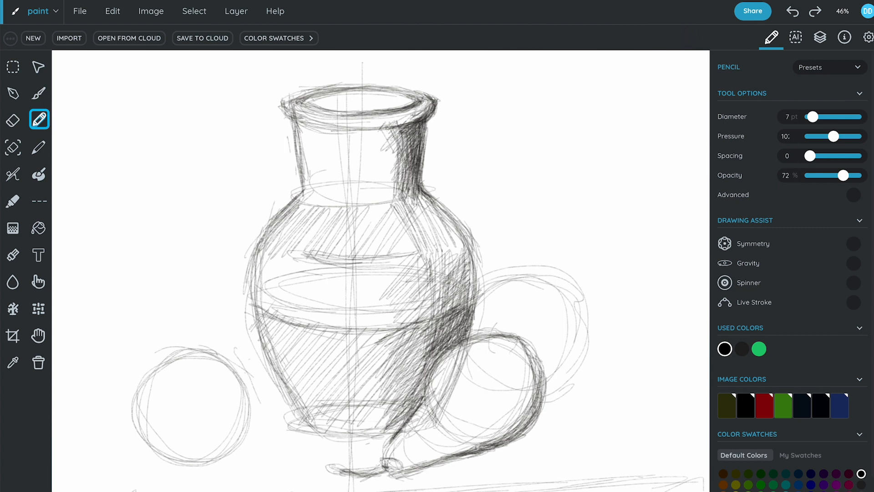
left_click_drag(424, 192, 465, 331)
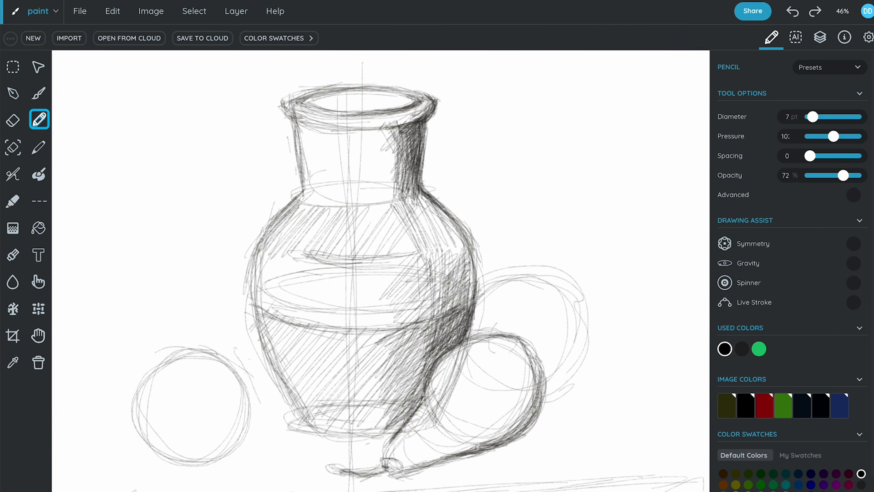
left_click_drag(391, 438, 499, 334)
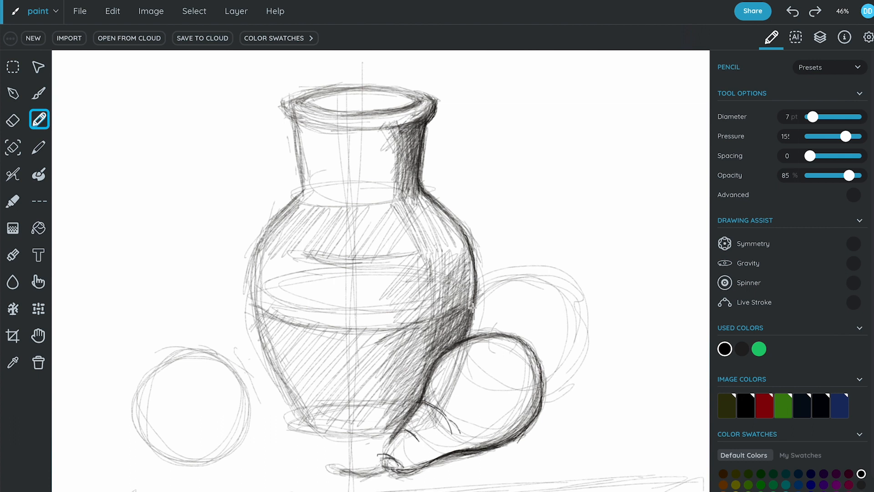
- Drop pencil Opacity to 58%, strengthen the rim contour and darken inside the rim opening
left_click_drag(858, 175, 835, 175)
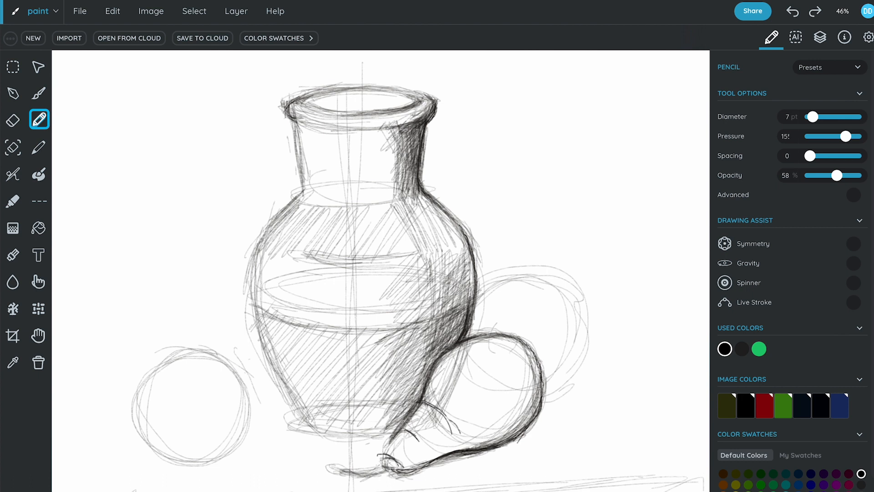
left_click_drag(289, 100, 424, 95)
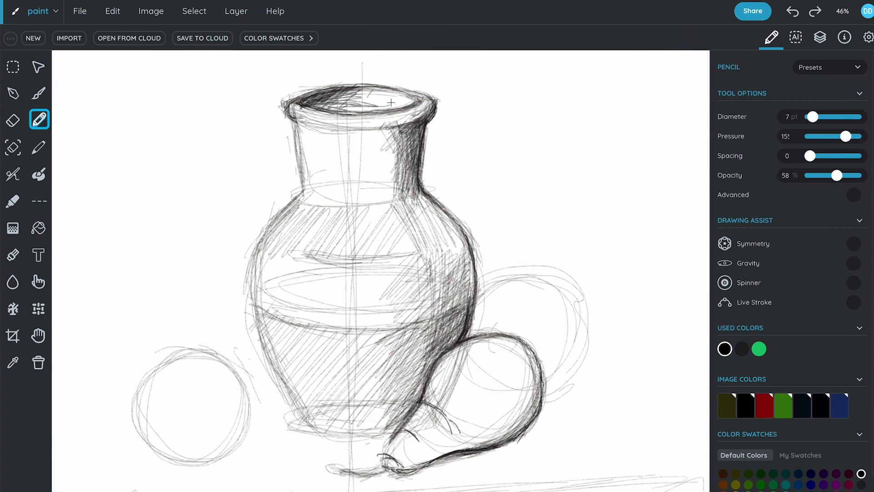
left_click_drag(391, 103, 295, 202)
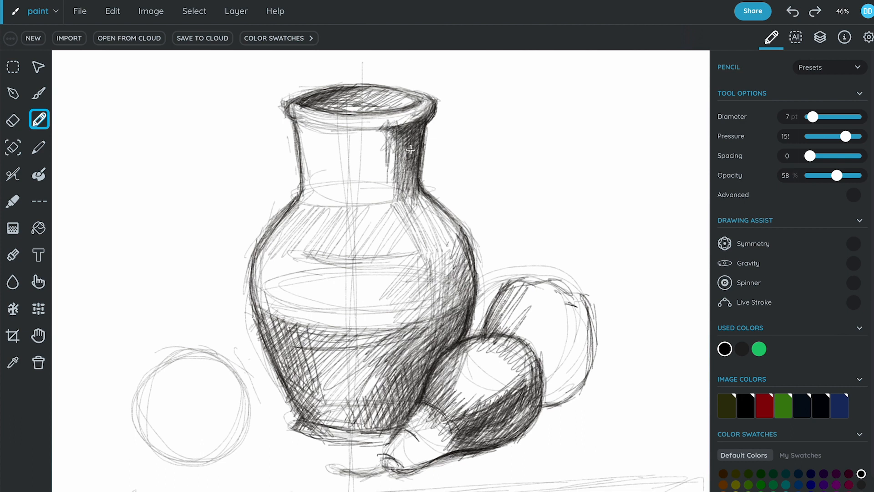
- Switch to a smaller, lighter Airbrush and shade the left side of the vase neck
left_click(12, 175)
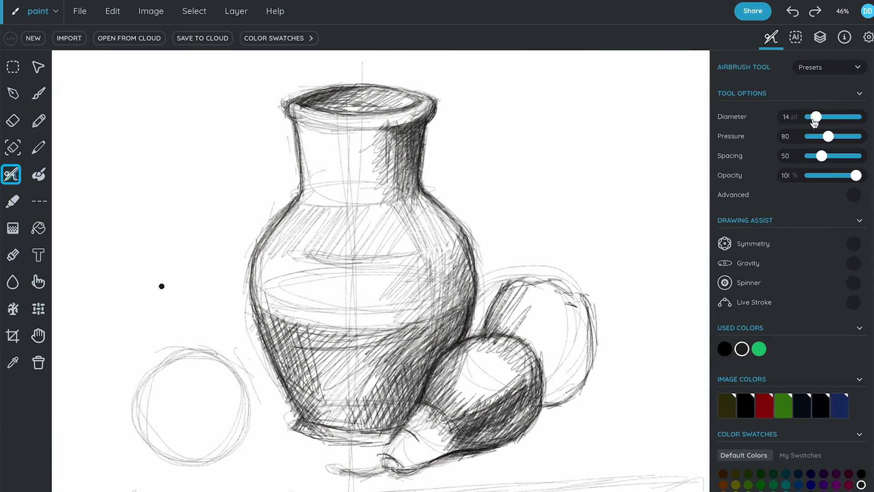
left_click_drag(833, 117, 815, 116)
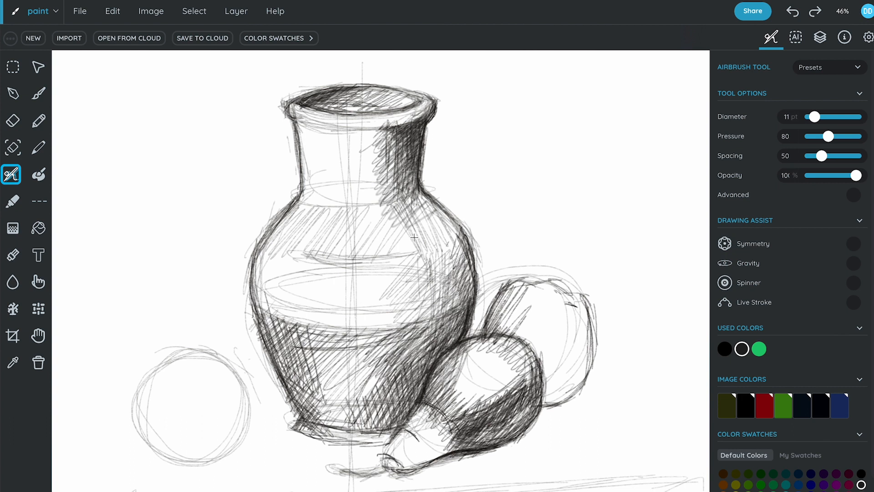
left_click_drag(855, 175, 835, 175)
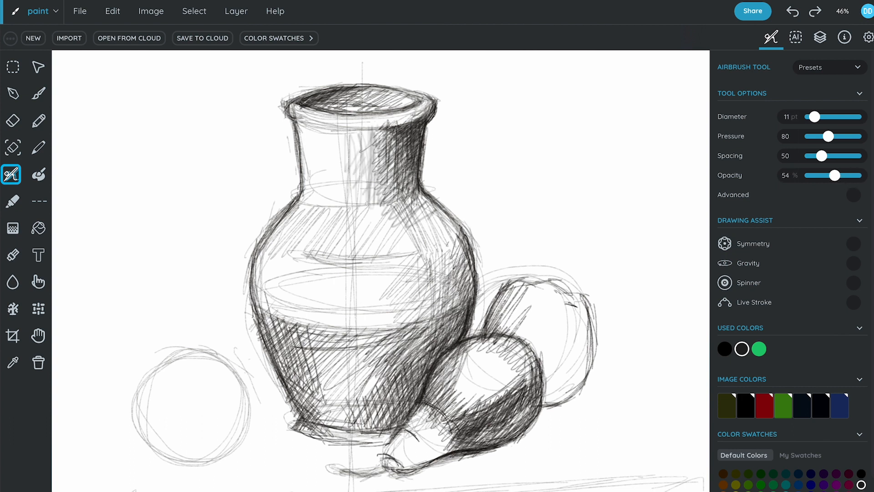
left_click_drag(363, 201, 435, 240)
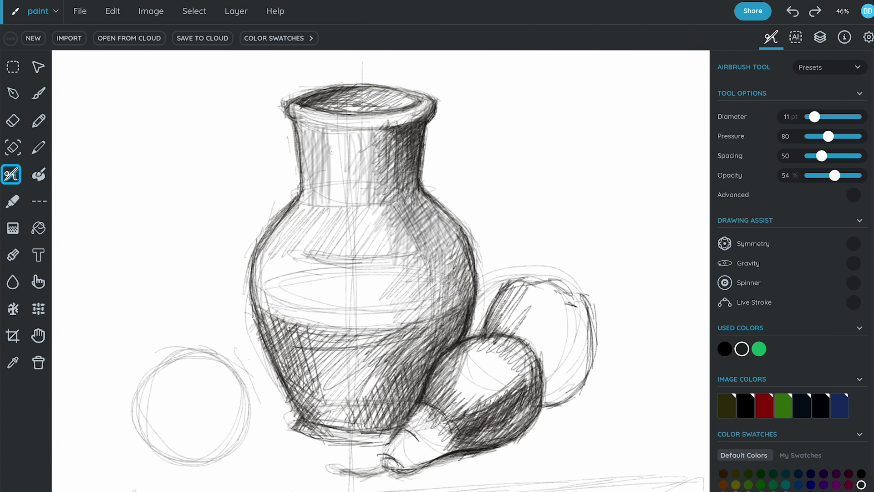
left_click_drag(304, 129, 327, 200)
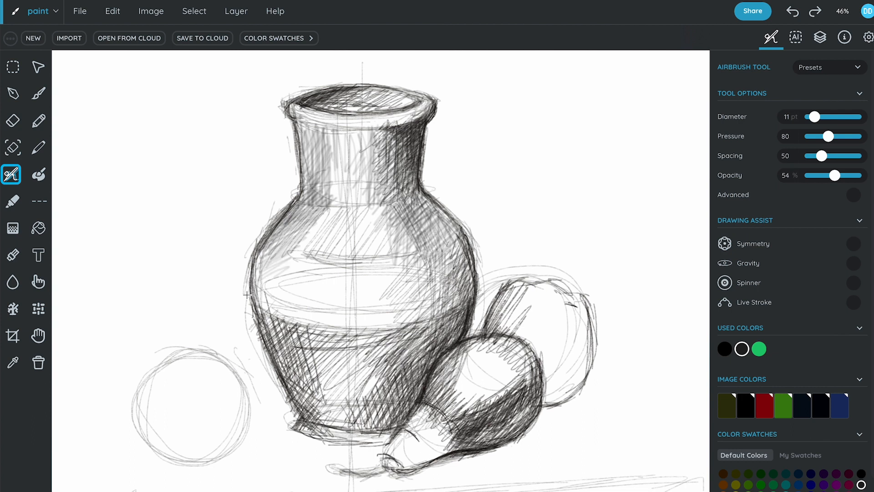
- Airbrush soft tone over the vase's upper body and belly toward the base, then set Diameter to 24 pt
left_click_drag(248, 294, 312, 268)
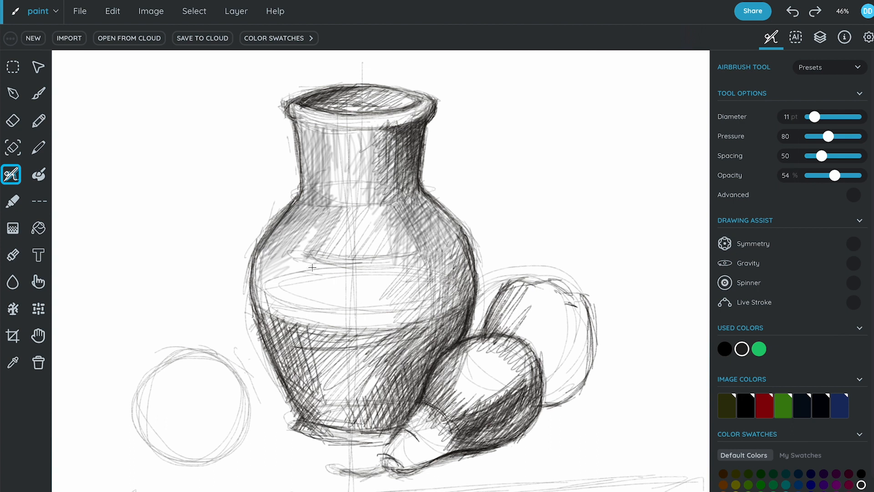
left_click_drag(312, 267, 285, 329)
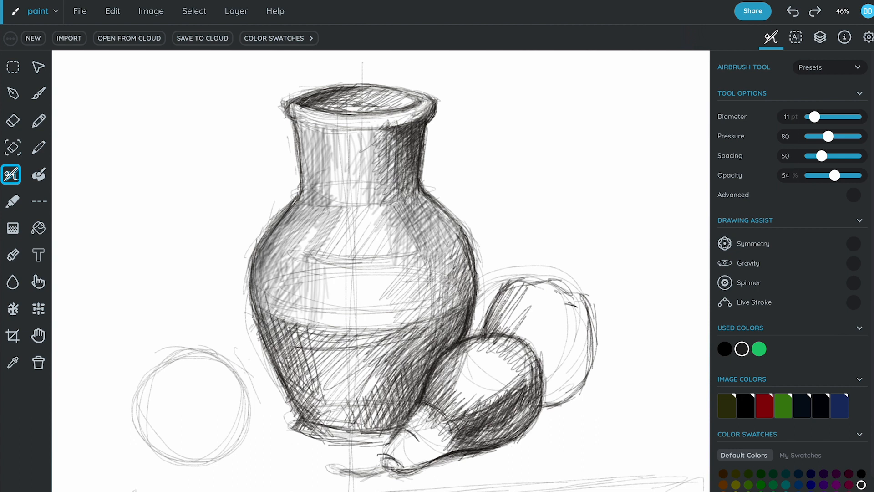
left_click_drag(279, 323, 295, 379)
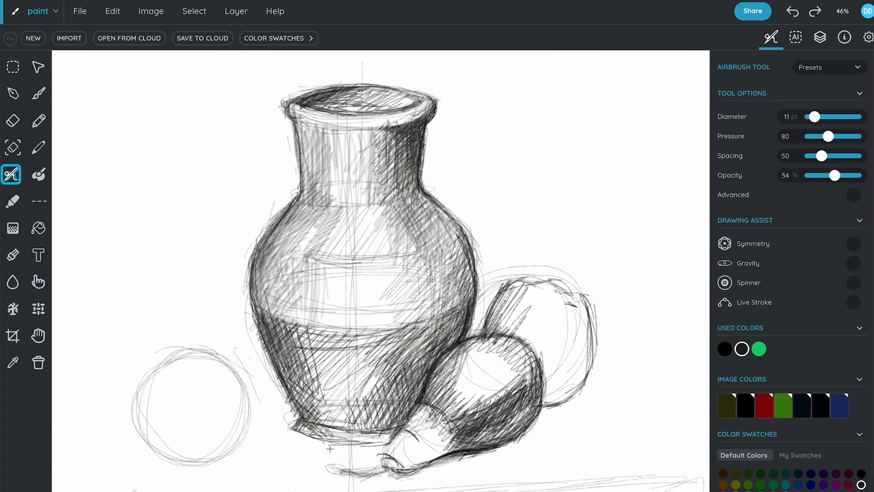
left_click_drag(815, 117, 823, 117)
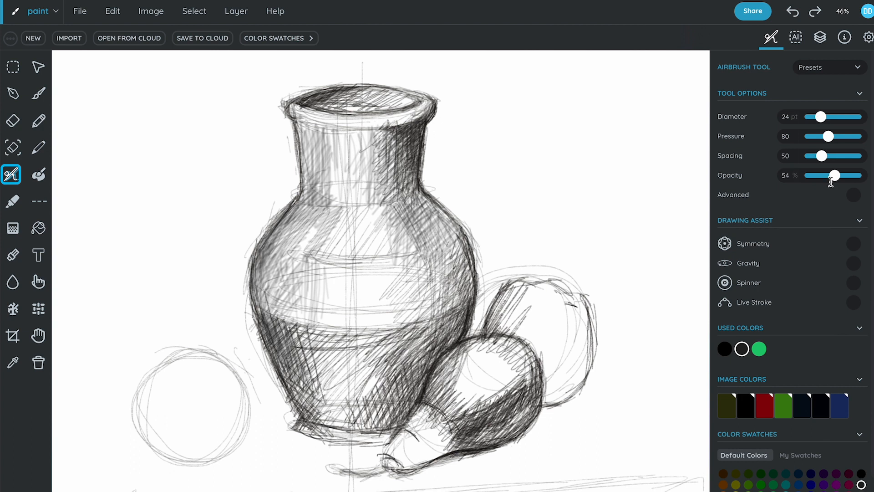
- At 30% Airbrush opacity, lay soft grey tone over the vase's lower body and base
left_click_drag(835, 175, 823, 175)
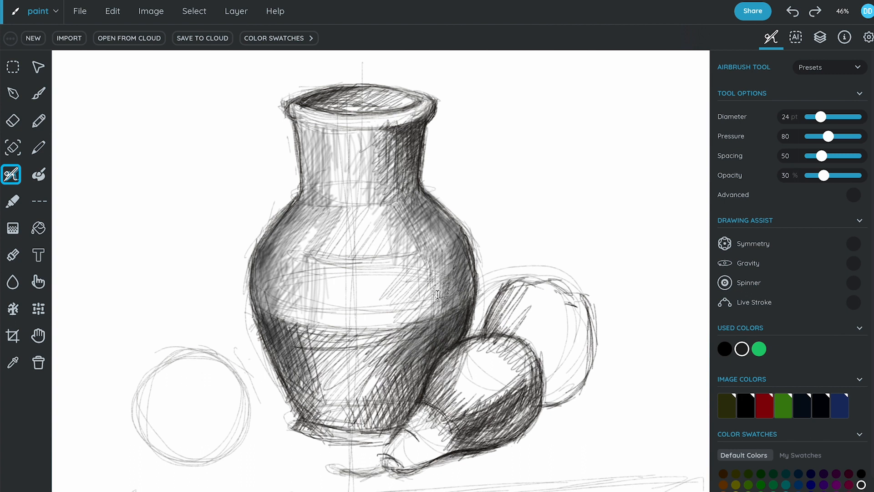
left_click_drag(438, 295, 420, 388)
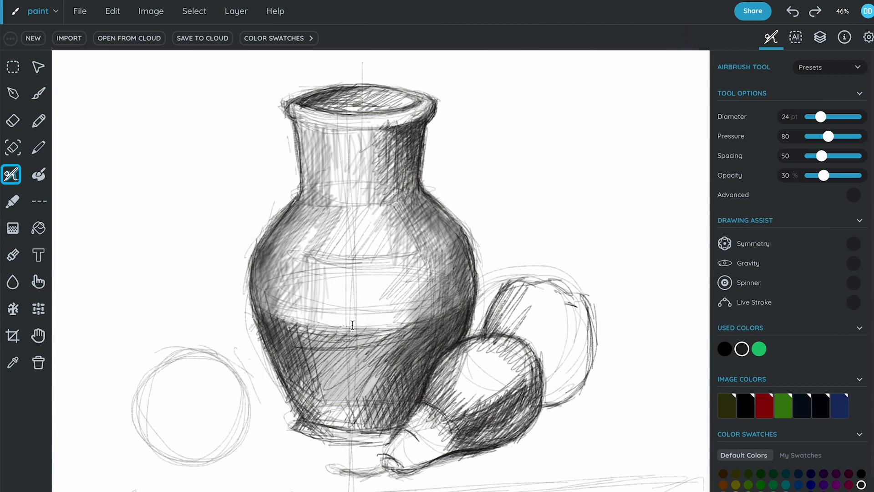
left_click_drag(351, 325, 368, 410)
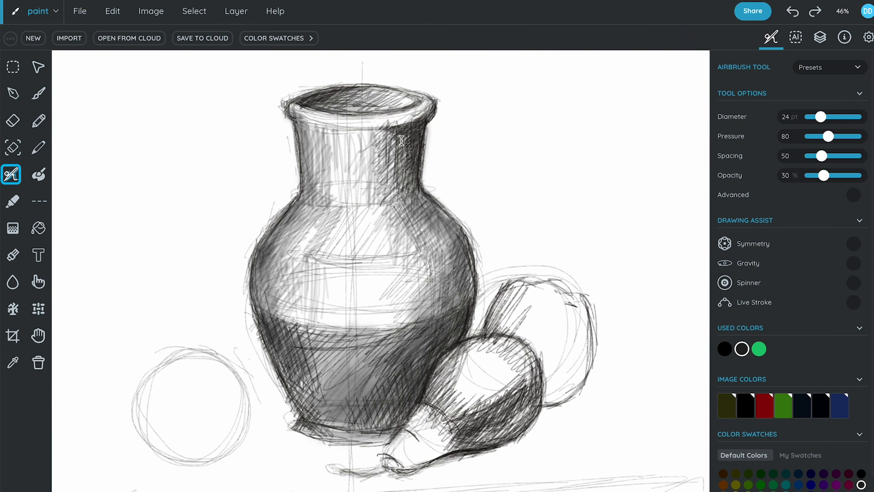
left_click_drag(401, 140, 481, 307)
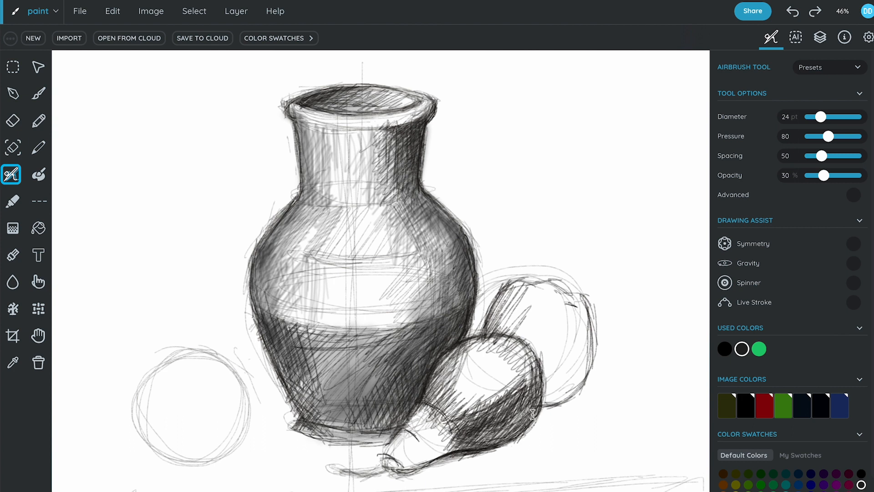
- Shade the gourd's body and neck, raise opacity to 40% and shade both round fruits
left_click_drag(518, 418, 522, 351)
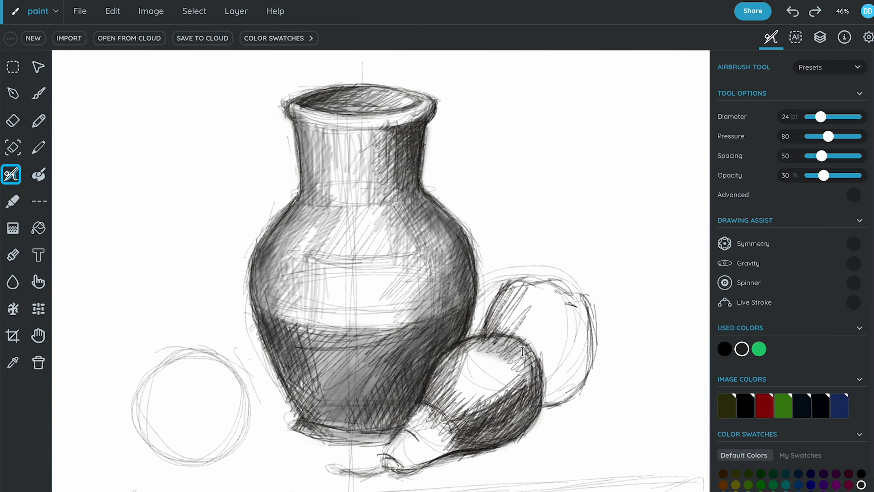
left_click_drag(518, 354, 441, 441)
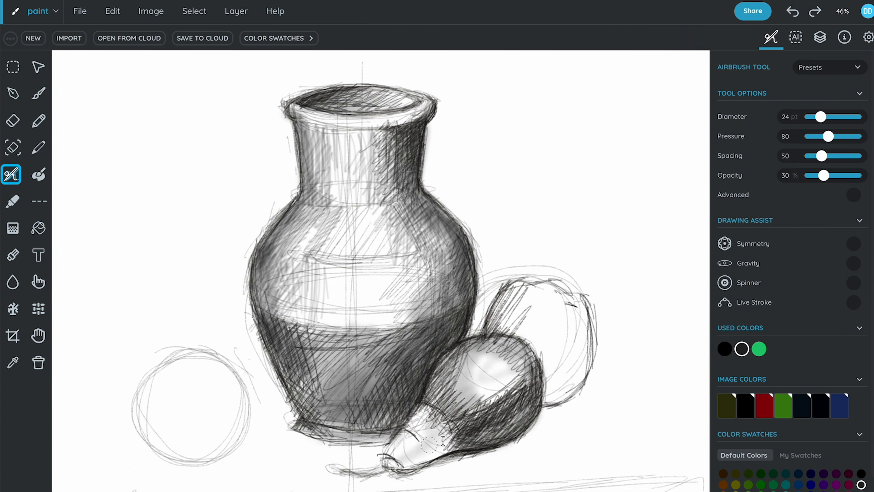
left_click_drag(825, 175, 829, 175)
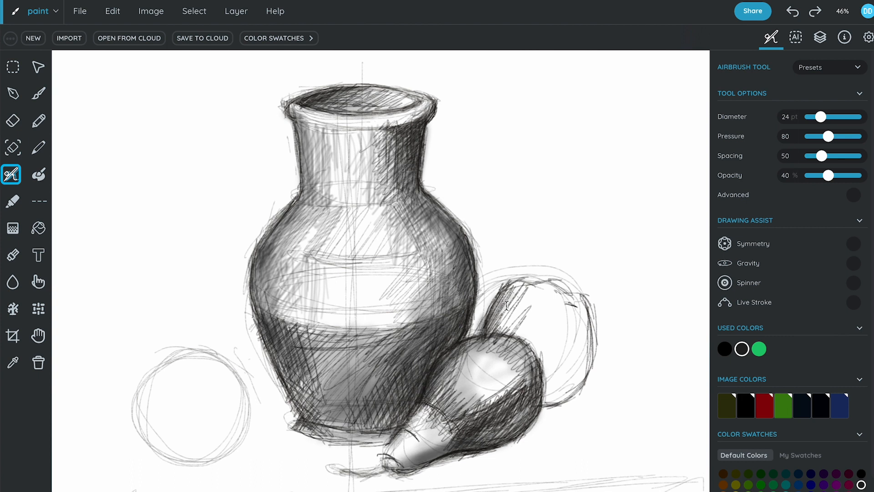
left_click_drag(507, 306, 583, 319)
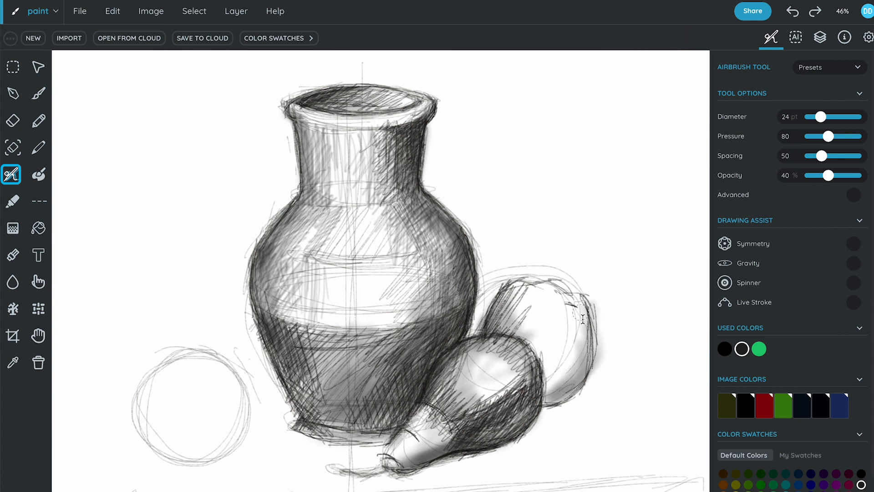
left_click_drag(583, 317, 549, 346)
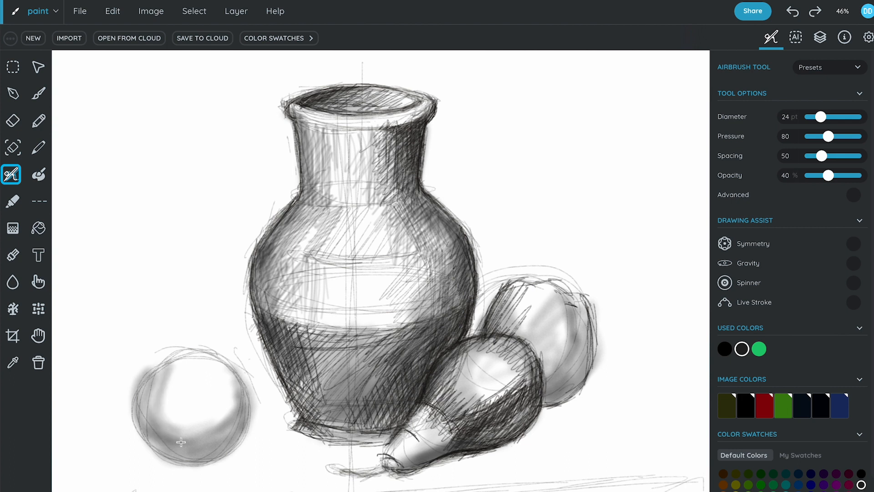
- Airbrush broad diagonal cast shadows behind the vase and across the table beside the fruits
left_click_drag(181, 443, 194, 348)
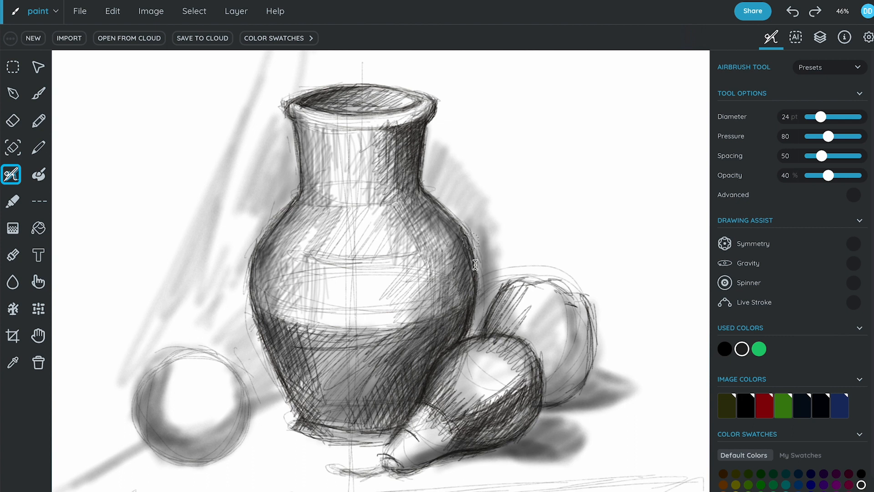
left_click_drag(474, 265, 299, 147)
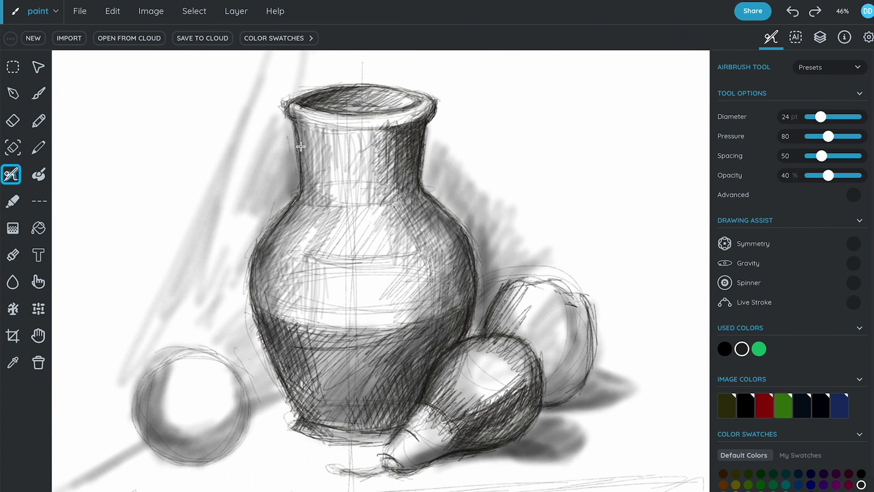
- Back to Pencil with higher opacity, hatch the background left of the vase and firm up vase and fruit outlines
left_click(38, 120)
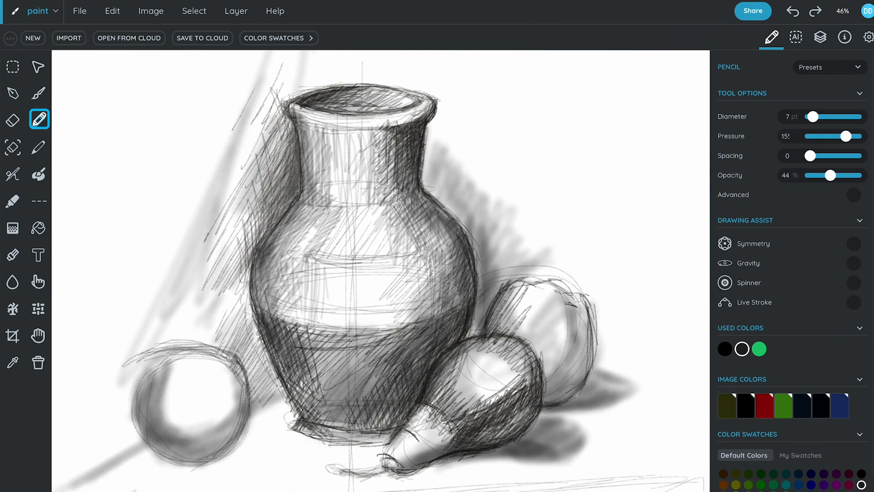
left_click_drag(830, 176, 845, 176)
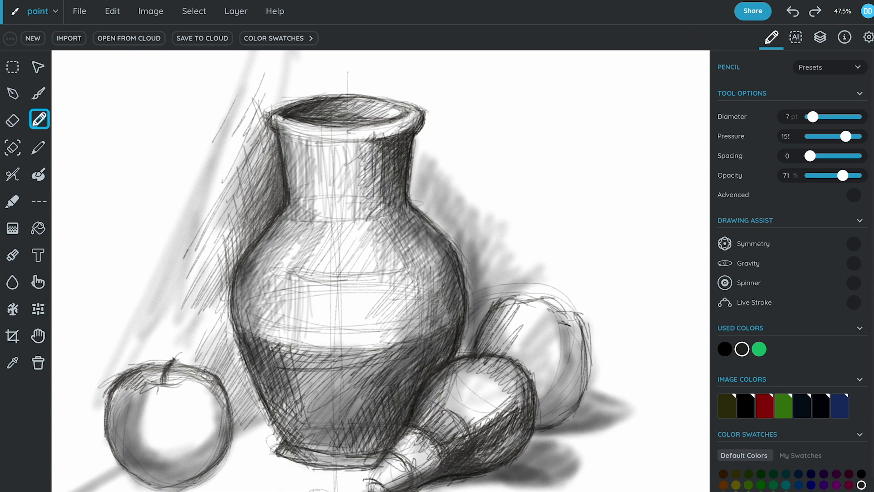
left_click_drag(431, 240, 447, 362)
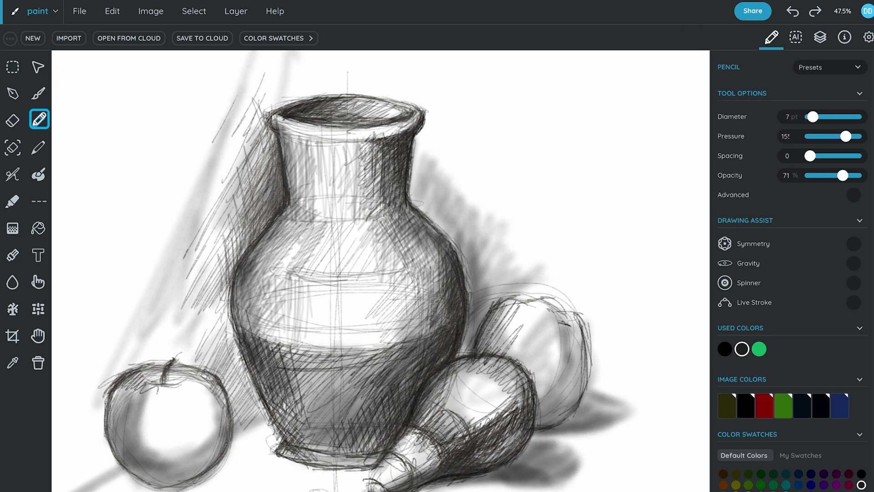
left_click_drag(274, 108, 415, 117)
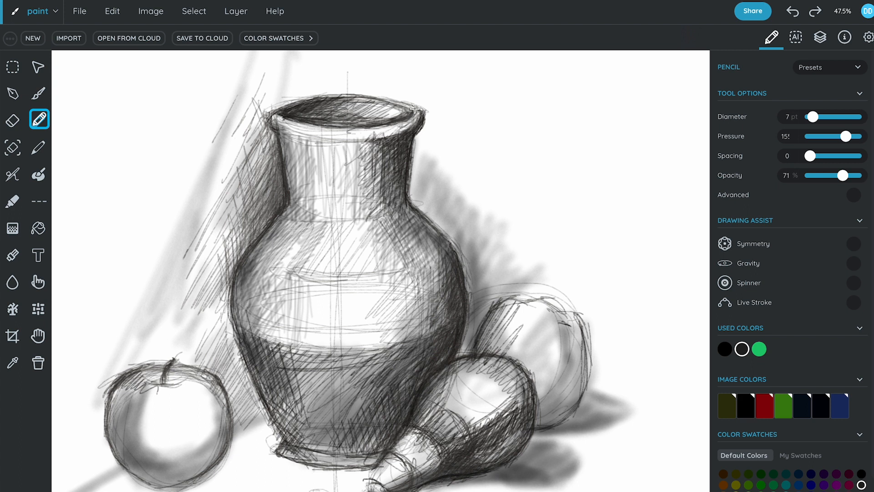